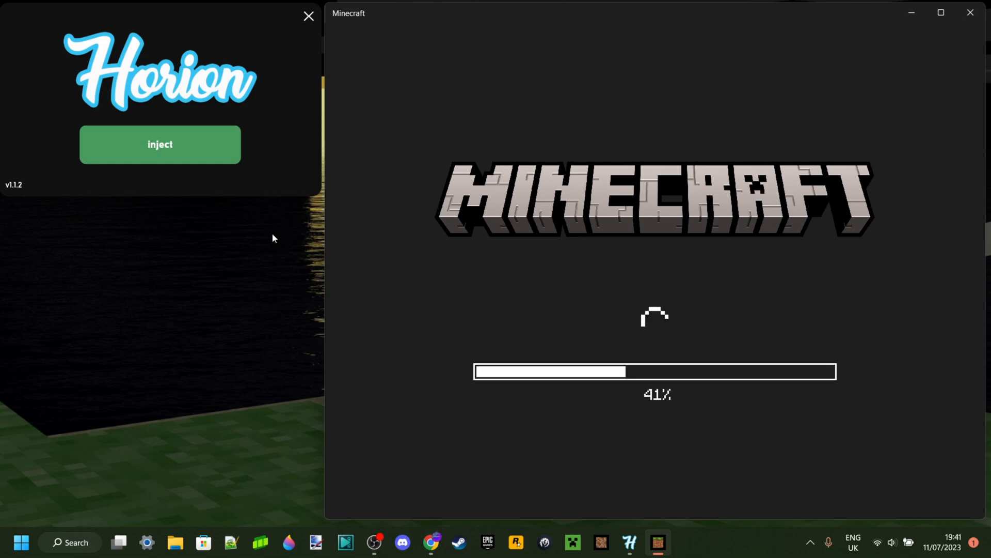
{"action": "mouse_move", "coordinate": [595, 262]}
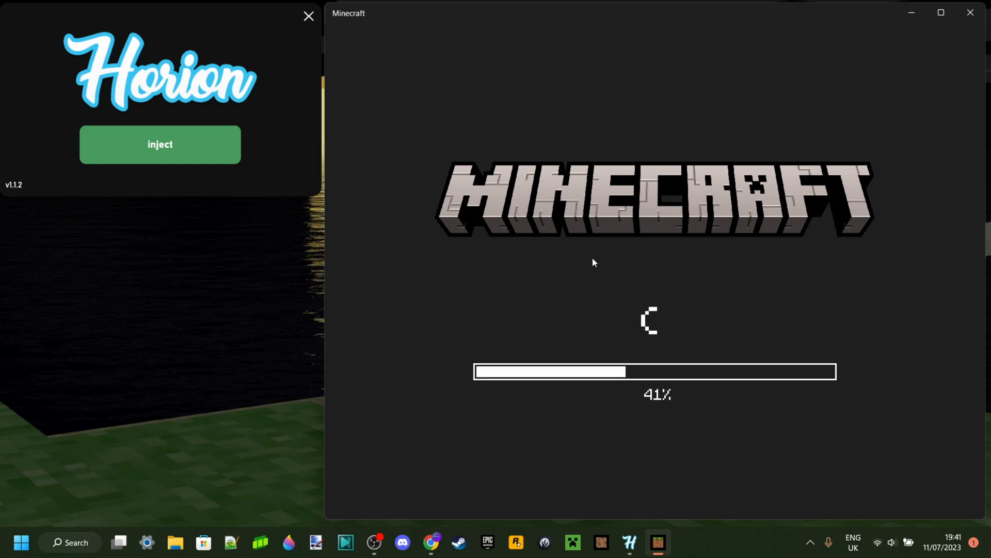
{"action": "mouse_move", "coordinate": [729, 278]}
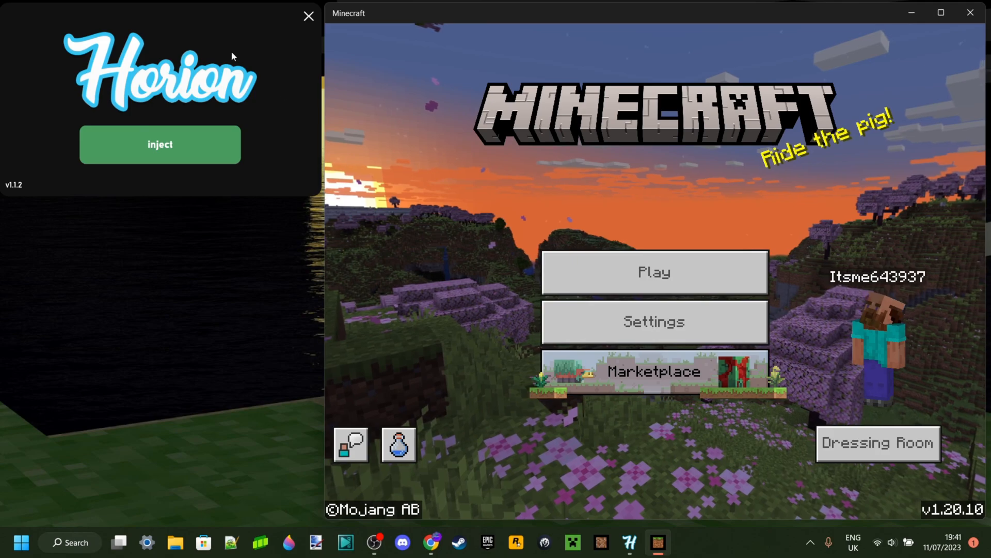
{"action": "mouse_move", "coordinate": [176, 144]}
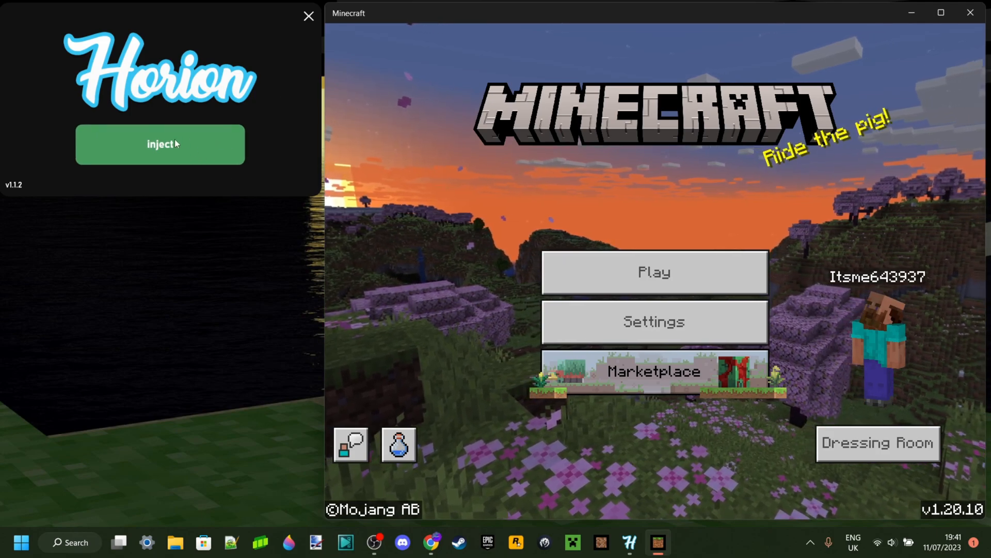
Attempt Horion injection into Minecraft twice, triggering a crash back to the loading screen.
{"action": "left_click", "coordinate": [160, 144]}
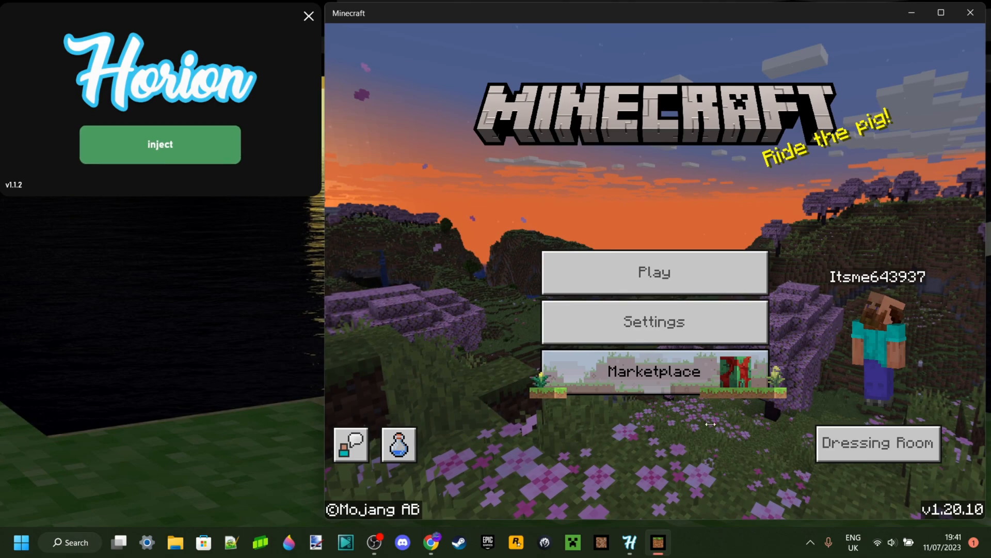
{"action": "left_click", "coordinate": [655, 272]}
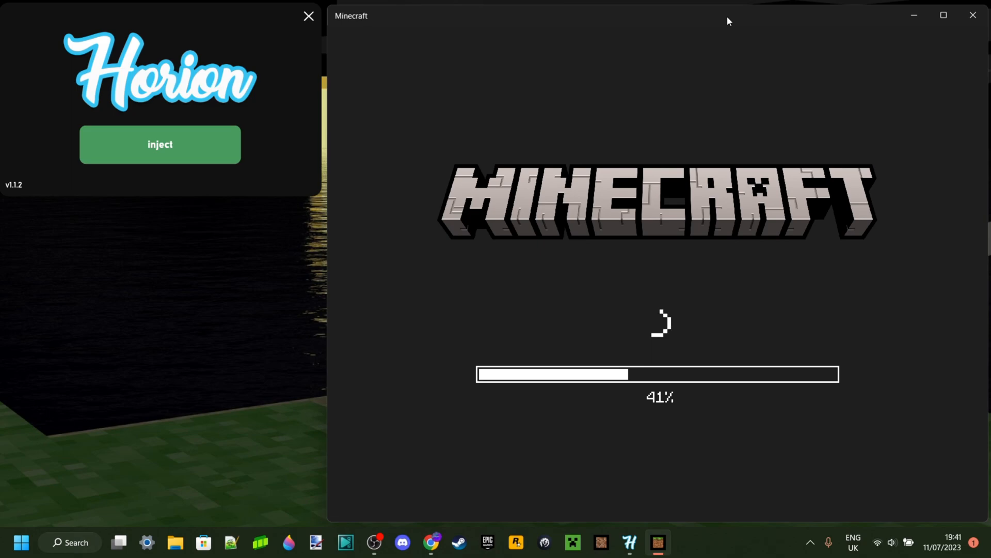
{"action": "mouse_move", "coordinate": [247, 266]}
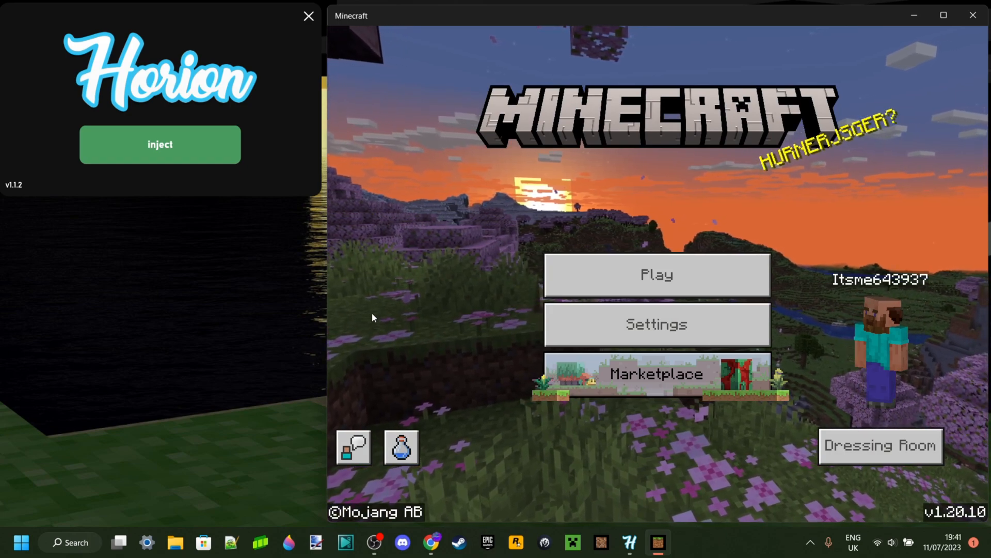
{"action": "mouse_move", "coordinate": [788, 465]}
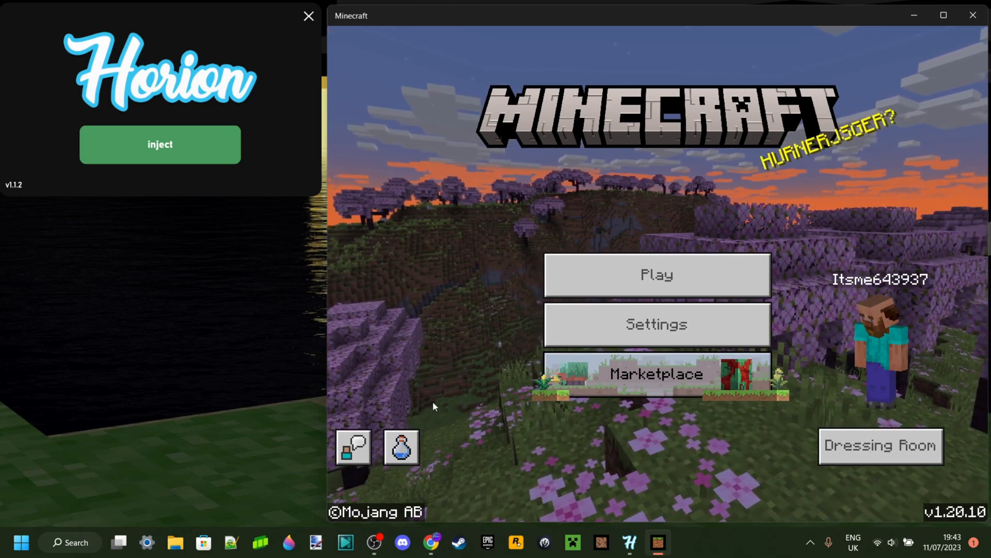
{"action": "mouse_move", "coordinate": [447, 444]}
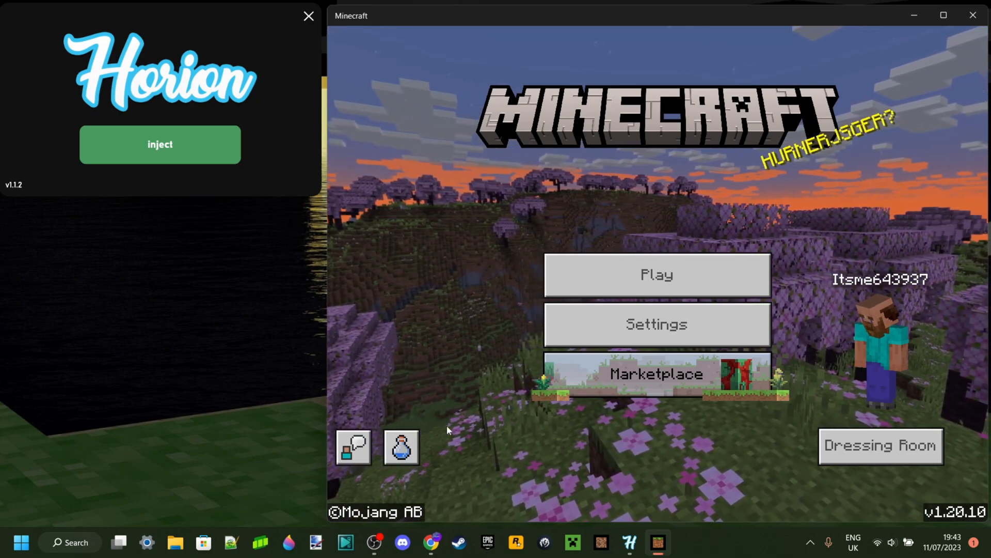